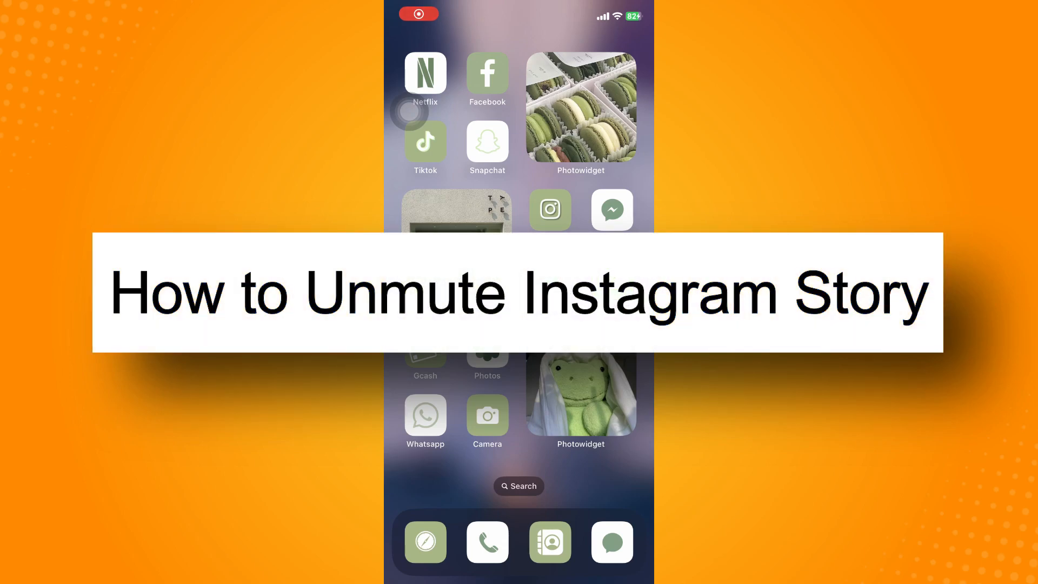
# Launch Instagram and land on the home feed with the stories row at the top
pyautogui.click(549, 210)
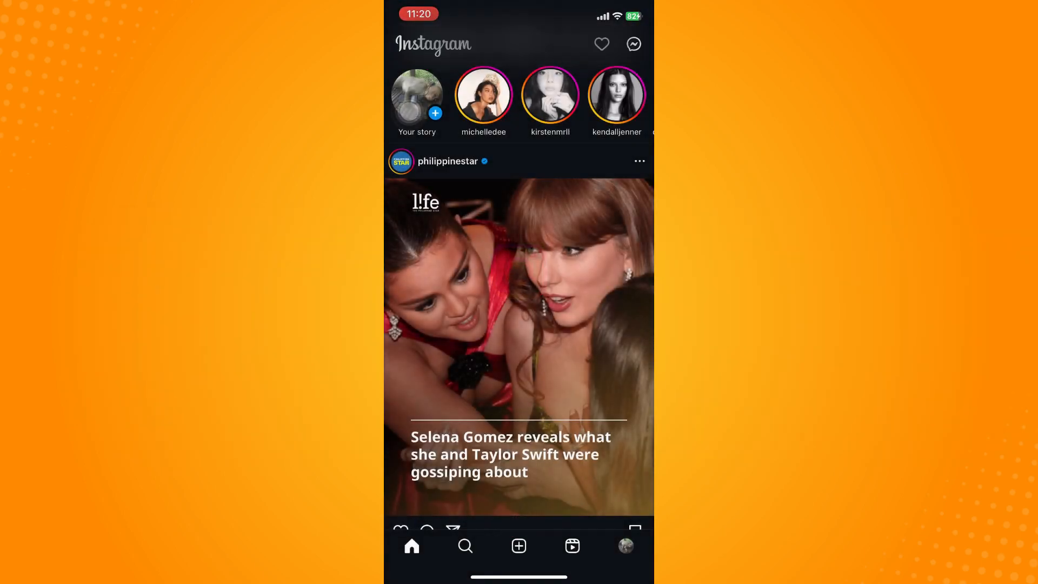
pyautogui.scroll(-3)
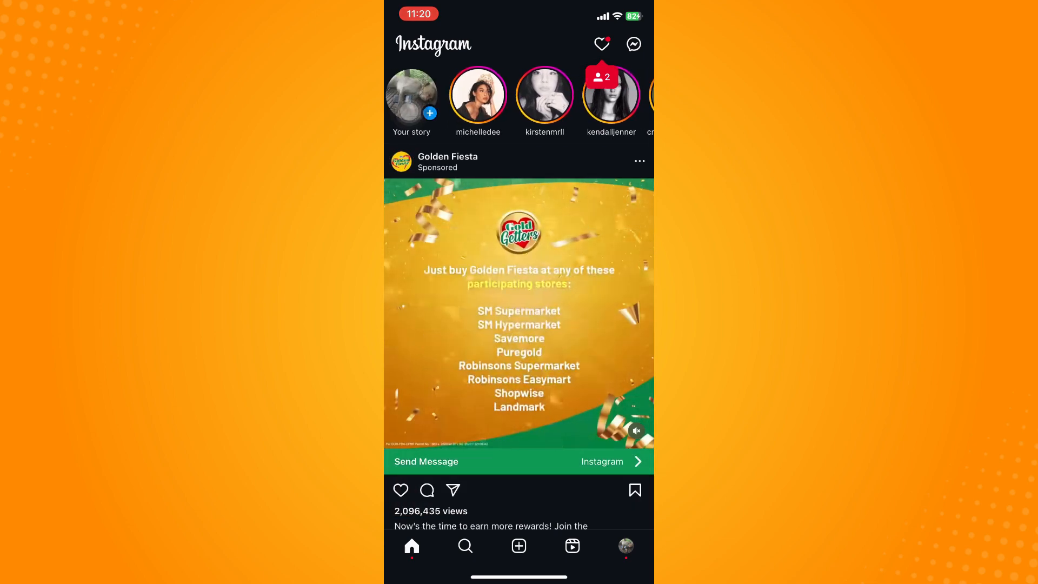
pyautogui.click(478, 95)
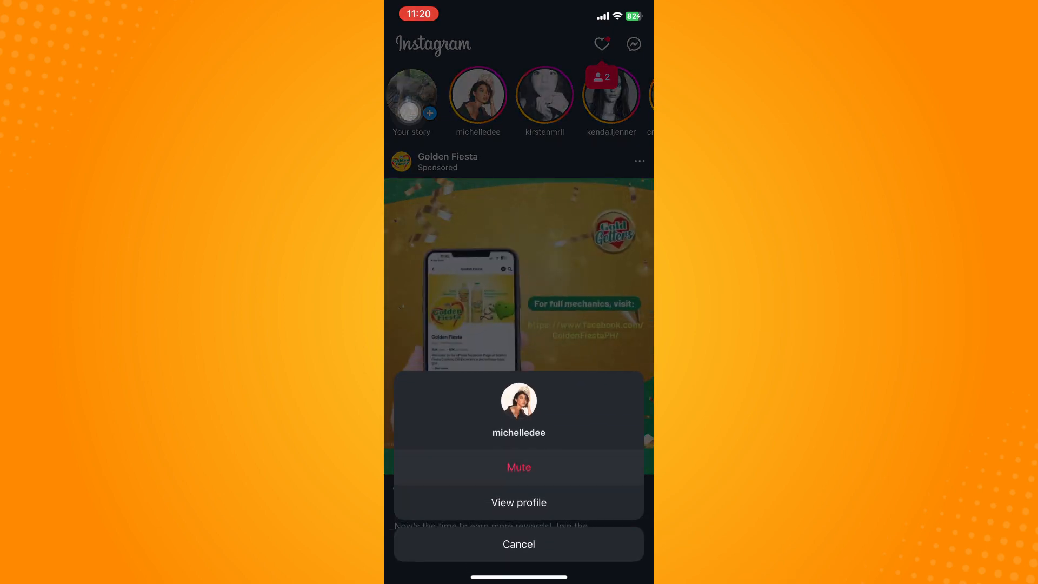
pyautogui.click(519, 467)
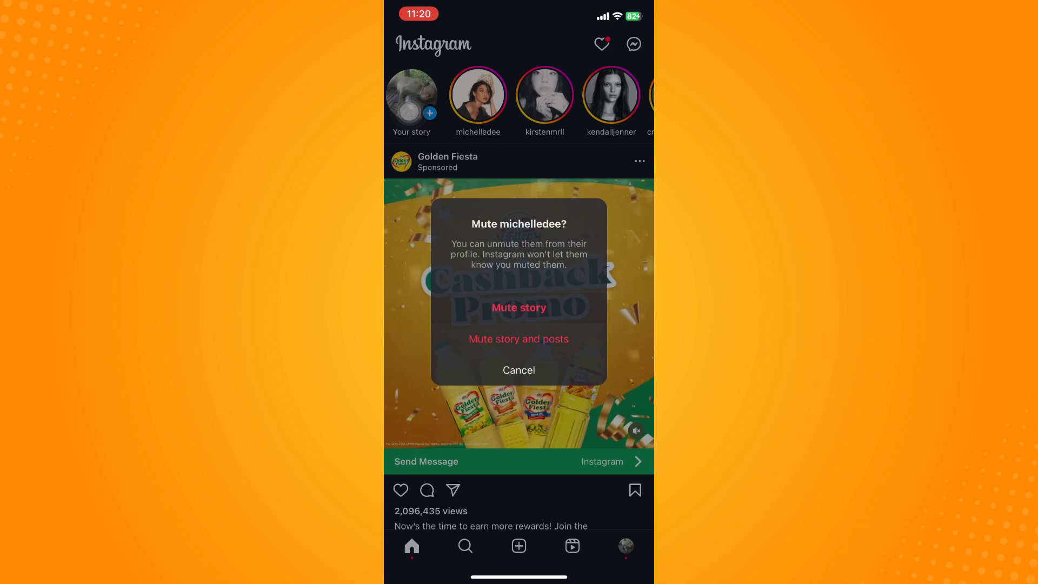
pyautogui.click(519, 307)
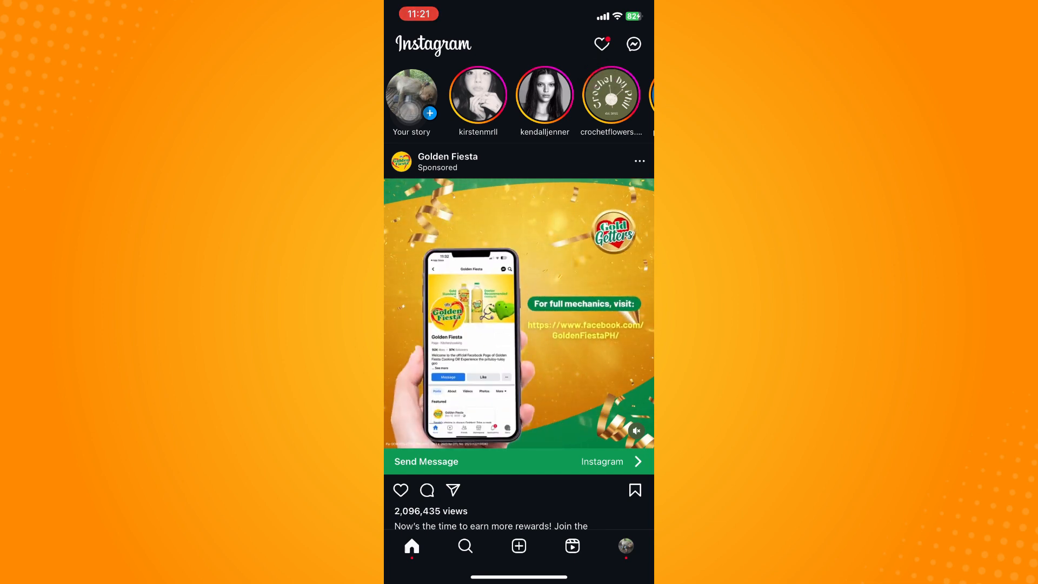
# Navigate from the profile menu into Settings > Privacy and reach the Connections section
pyautogui.click(625, 545)
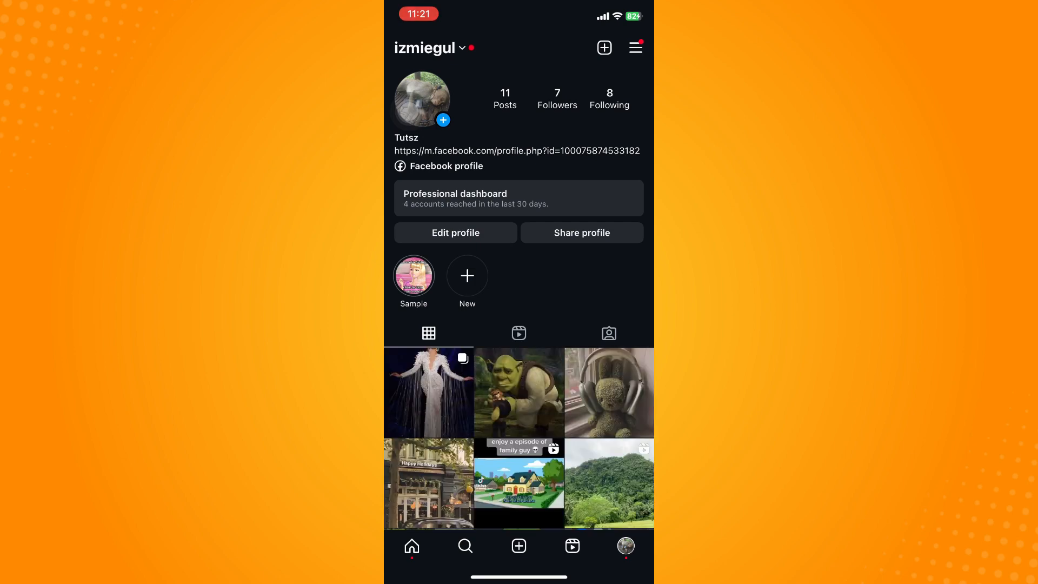
pyautogui.click(636, 48)
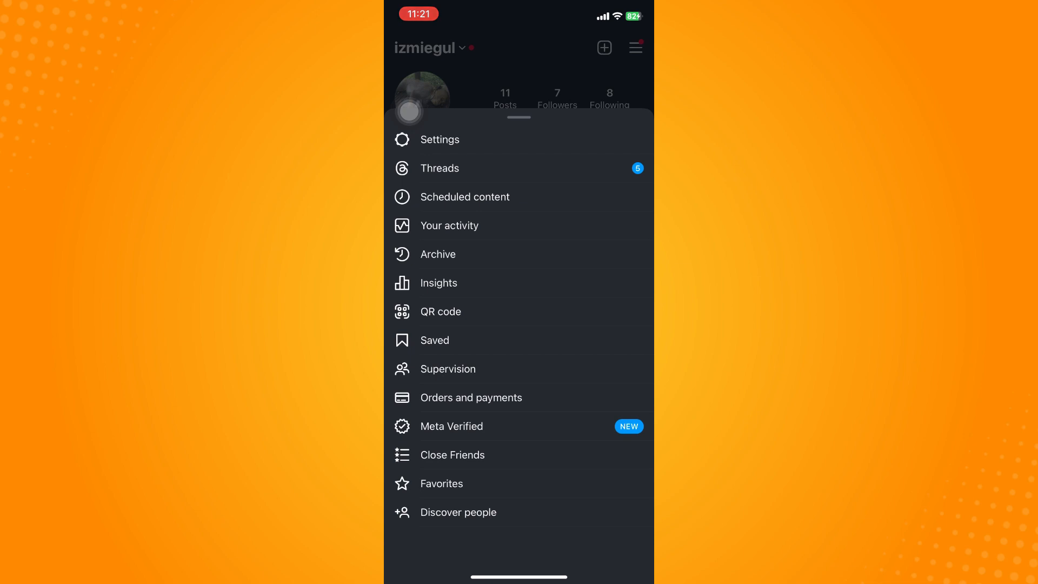
pyautogui.click(439, 140)
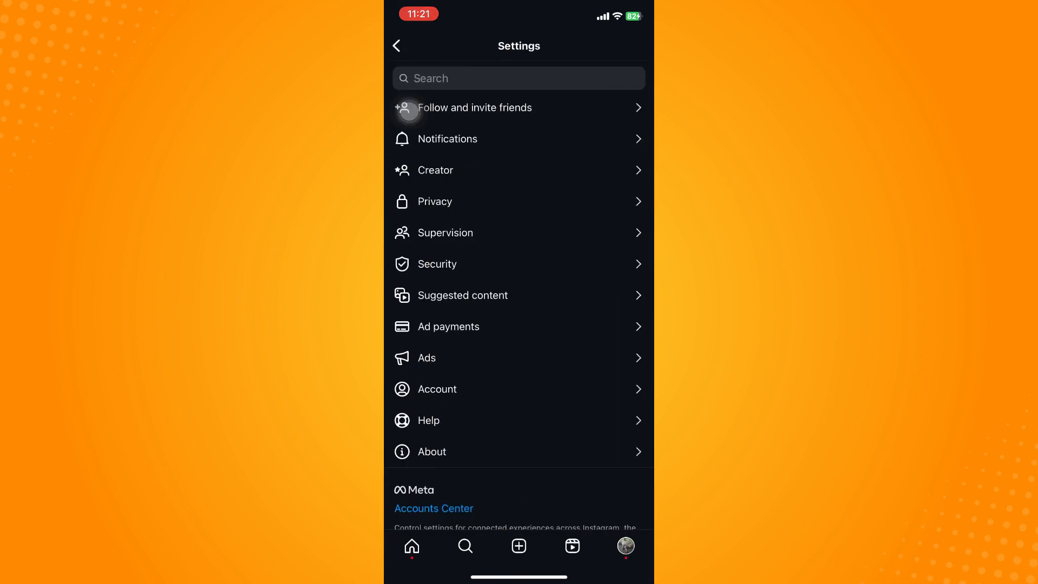
pyautogui.click(435, 201)
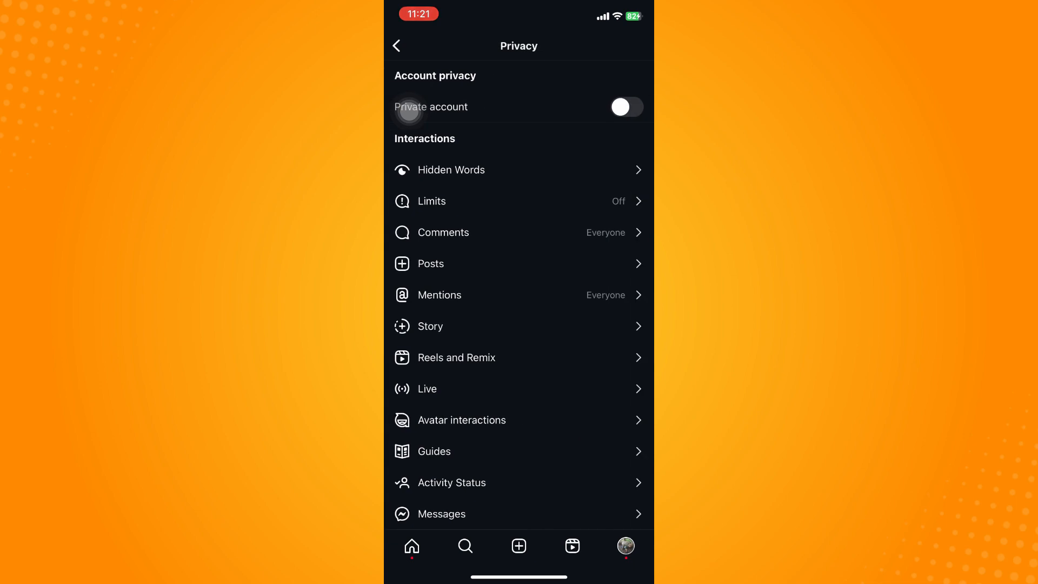
pyautogui.scroll(-3)
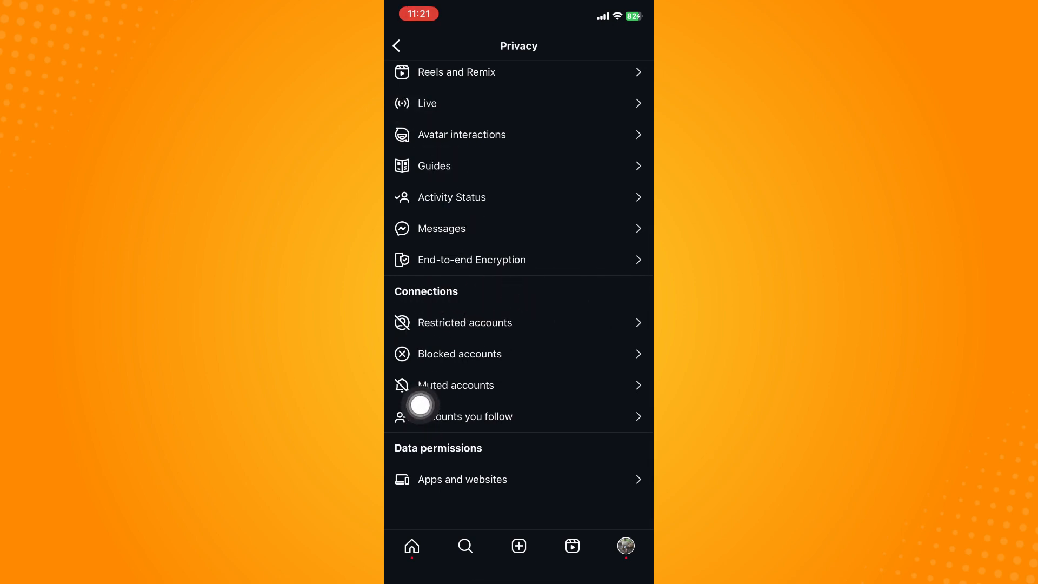
pyautogui.click(455, 385)
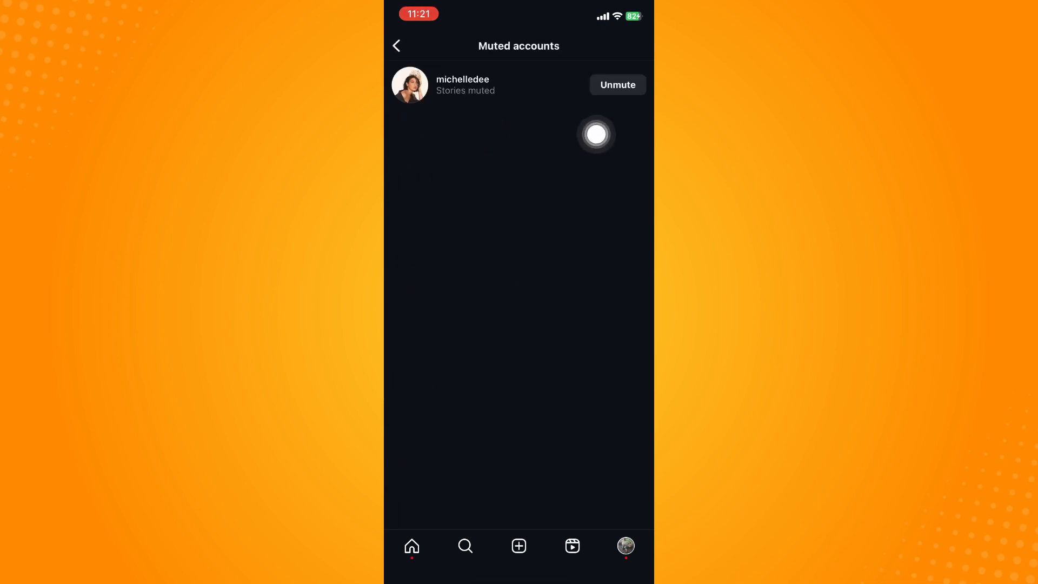
pyautogui.click(462, 84)
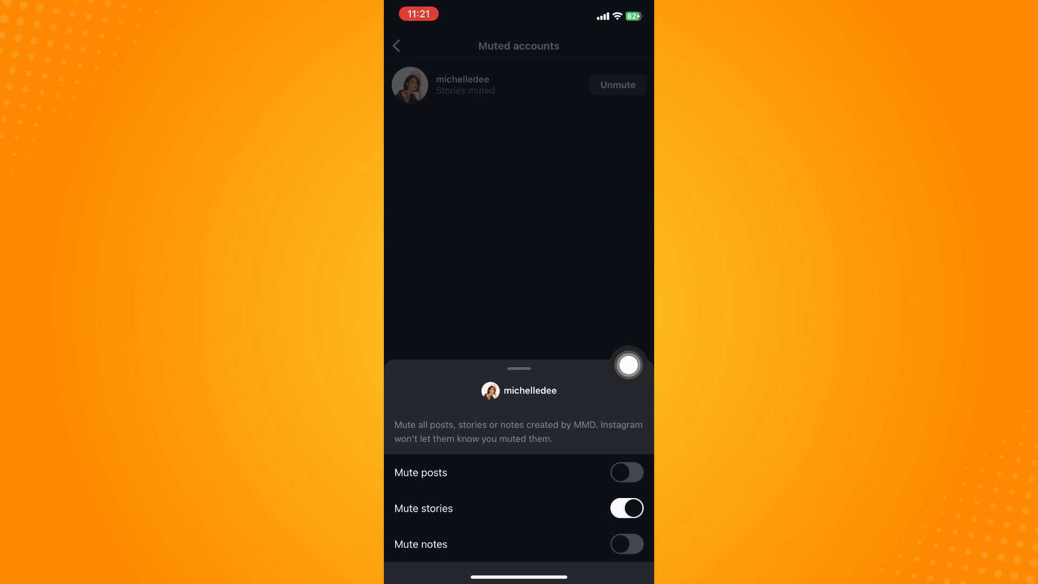
pyautogui.click(627, 508)
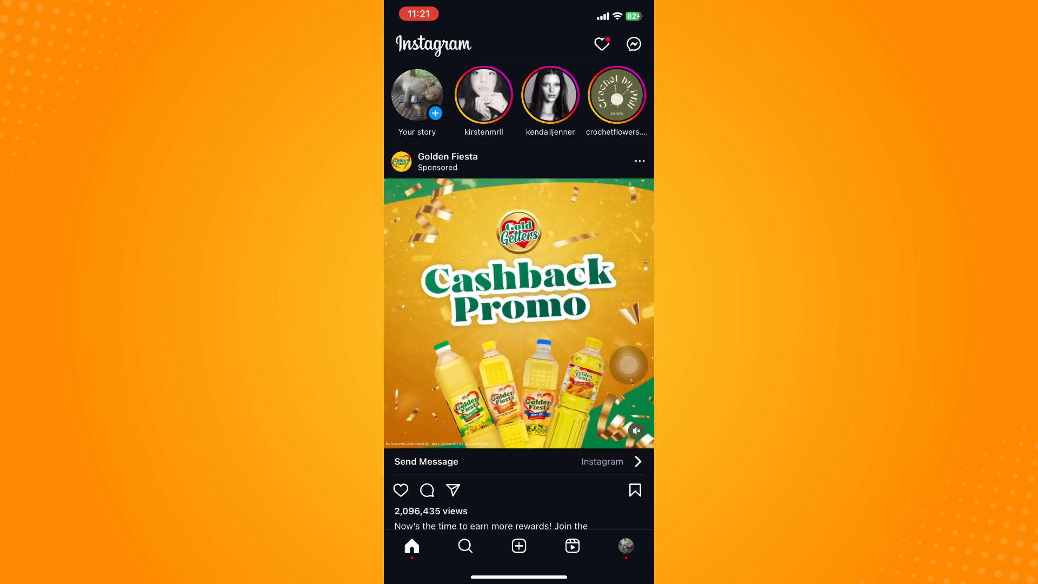
pyautogui.scroll(-3)
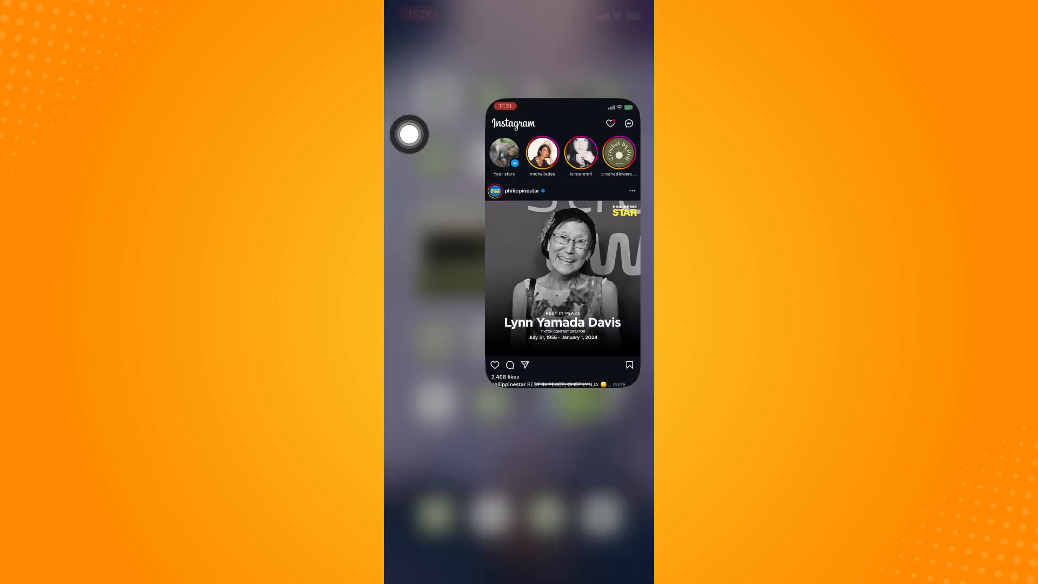
pyautogui.press('home')
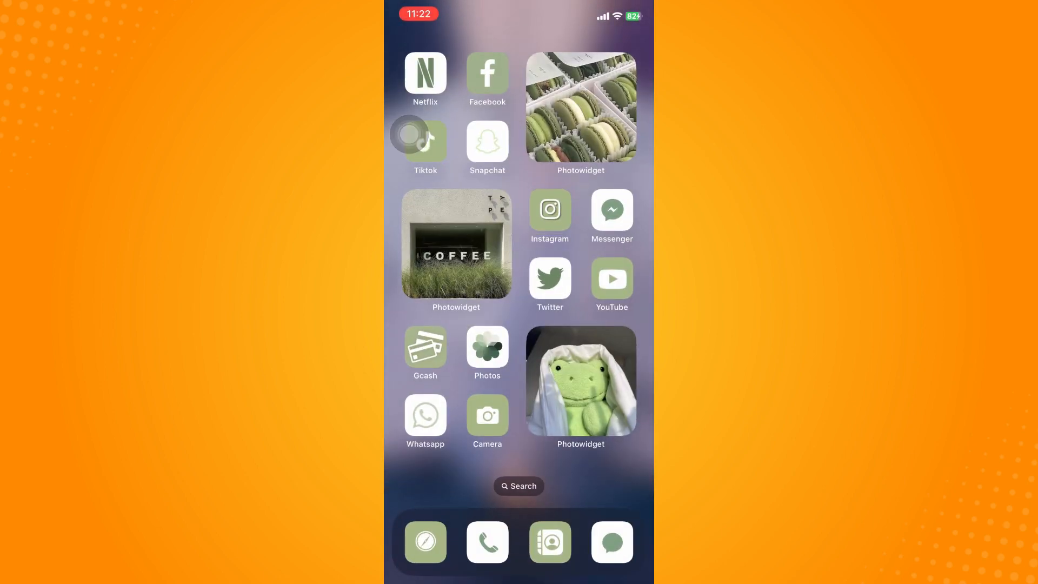